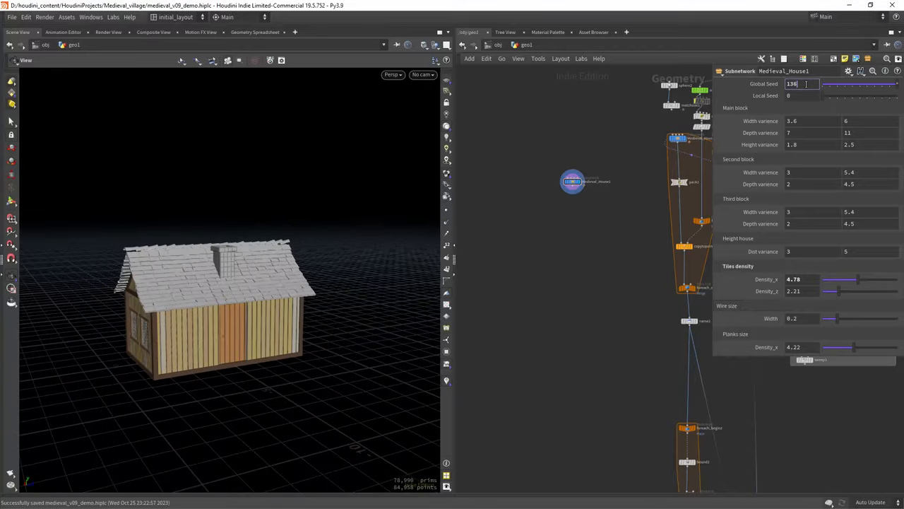
- Set the MedievalHouse1 Global Seed to 137 so the house rebuilds as a new variation
text(137)
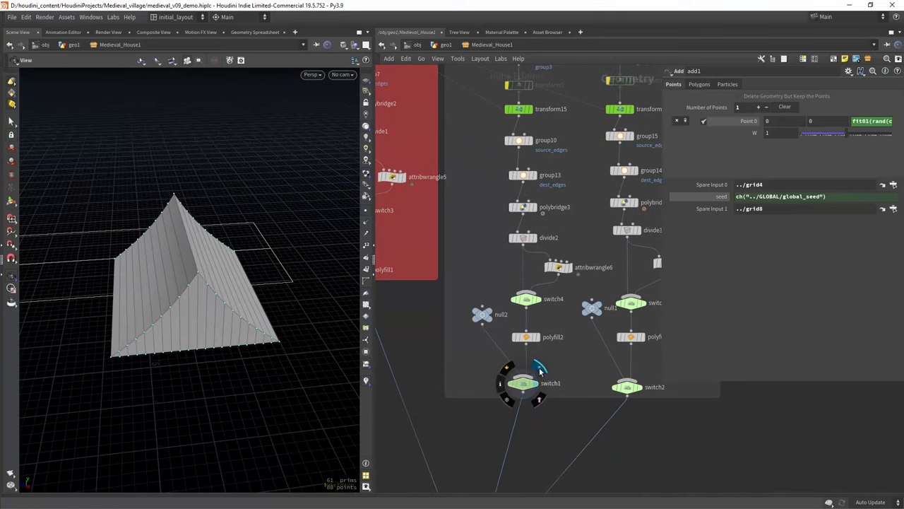
- Preview the merged roof wedge, then display split11's 'patch' group as two offset wedge sections
click(522, 384)
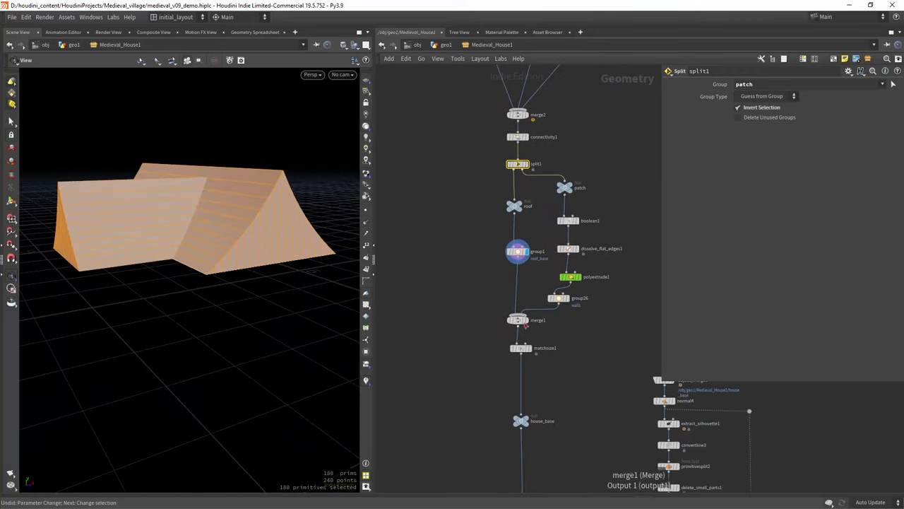
click(571, 275)
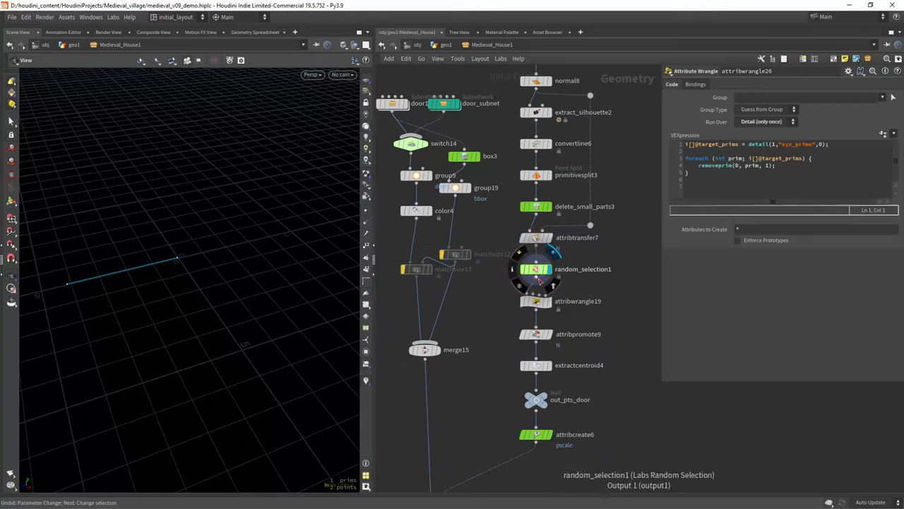
- Step through random_selection1, object_merge10 and the door-point wrangles to inspect door placement
click(536, 269)
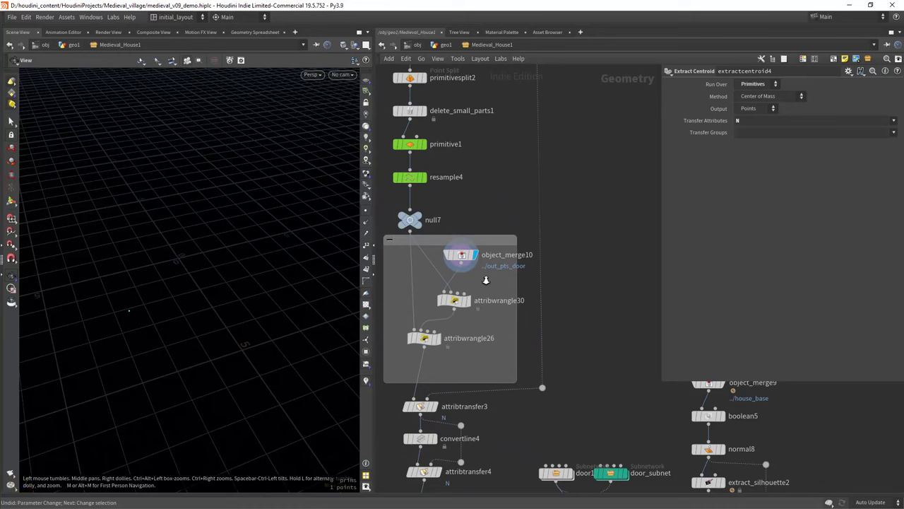
click(452, 300)
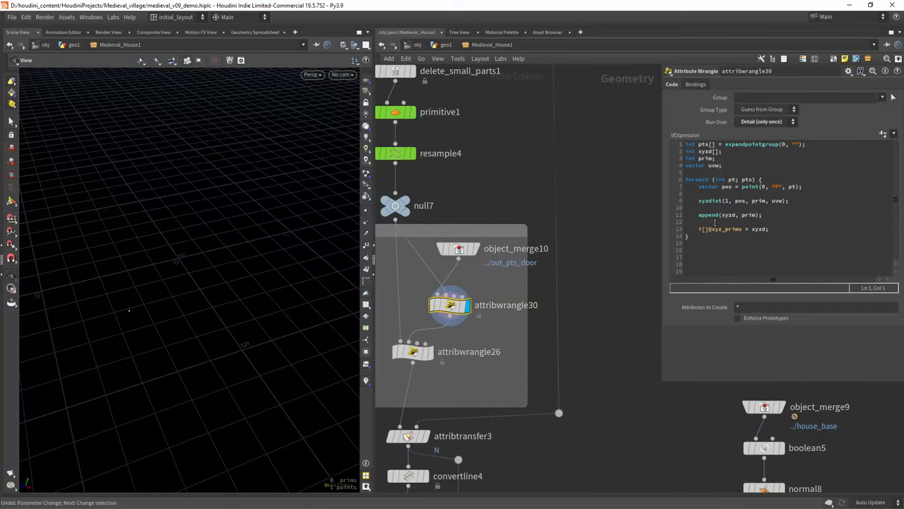
double_click(701, 201)
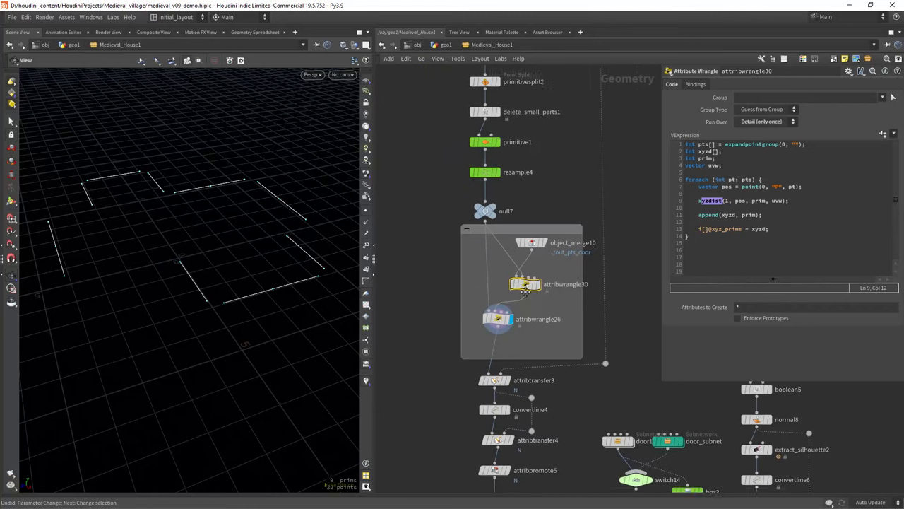
- Display the wall base outlines from attribwrangle26, then show the tiled roof output and attribwrangle2's code
click(483, 297)
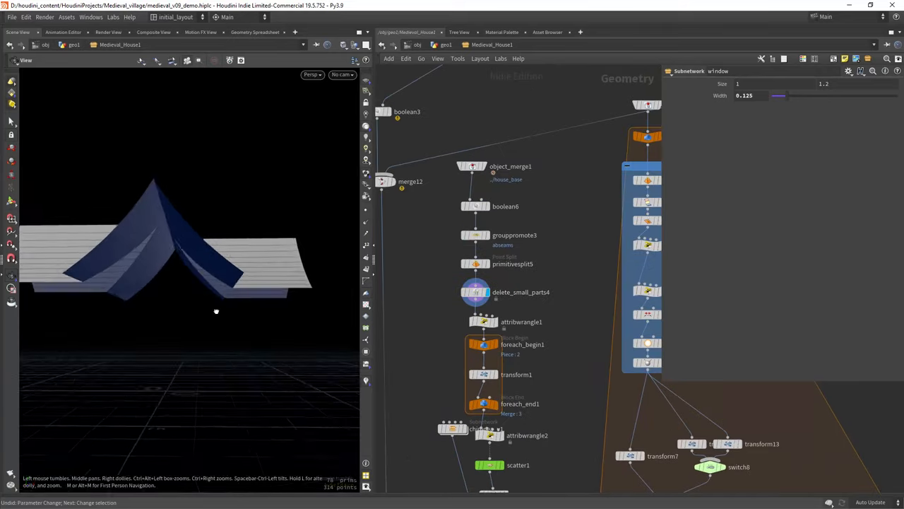
click(478, 322)
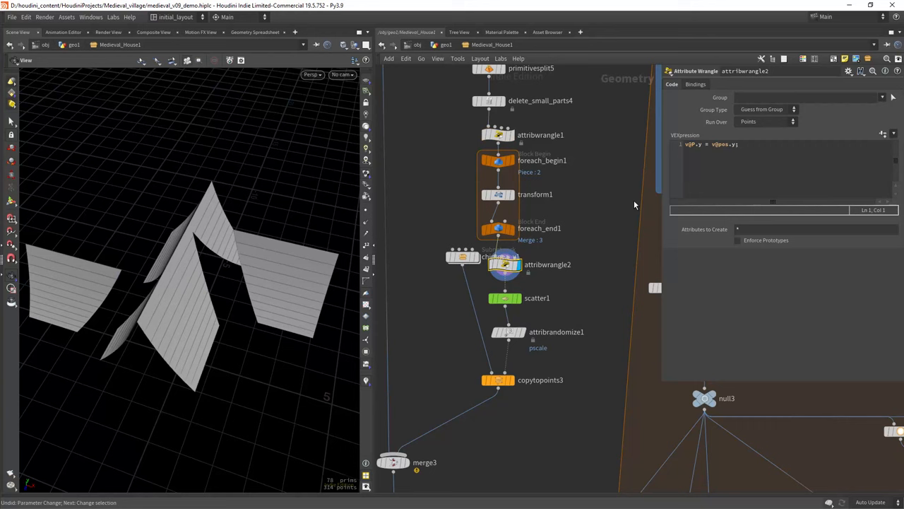
click(497, 296)
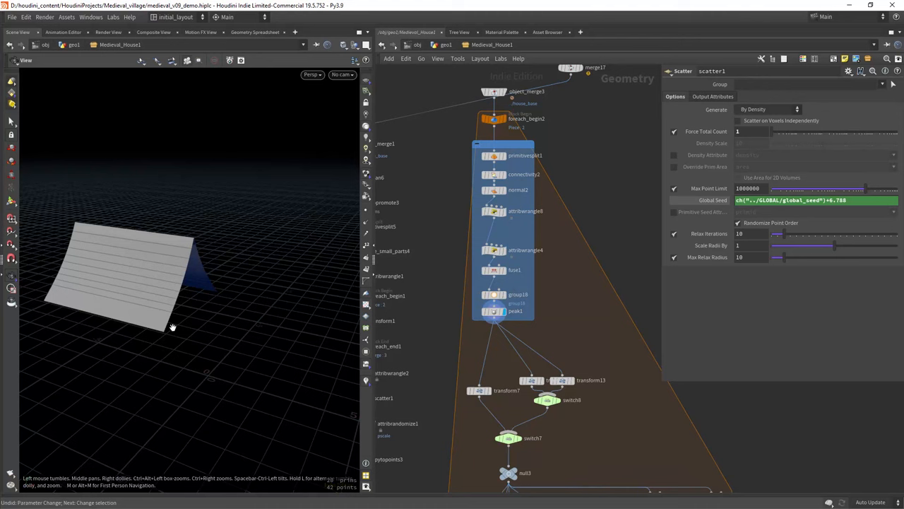
- Inspect scatter1's seeded loop wrangle attribwrangle8, then display switch7's single tiled roof plane
click(495, 311)
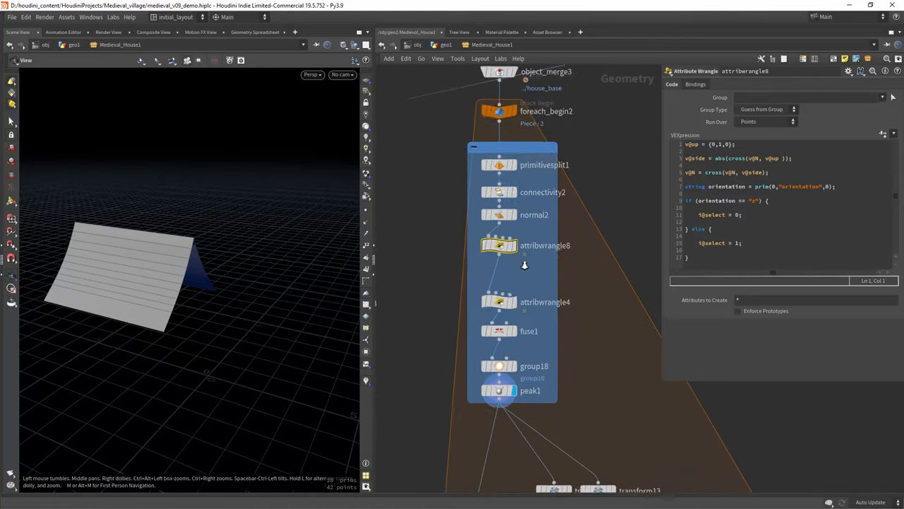
scroll(down, 3)
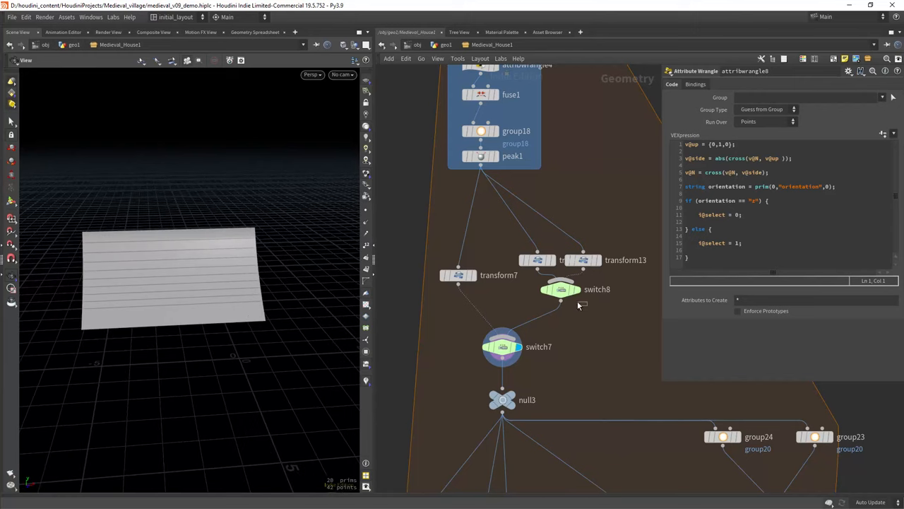
click(560, 288)
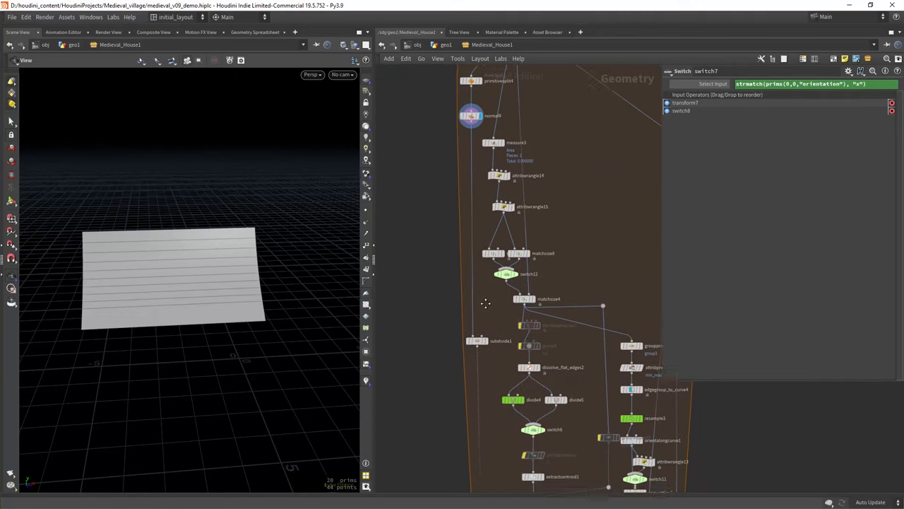
- Review attribwrangle14's getbbox_size width/height code and display the roof plane laid flat
scroll(down, 3)
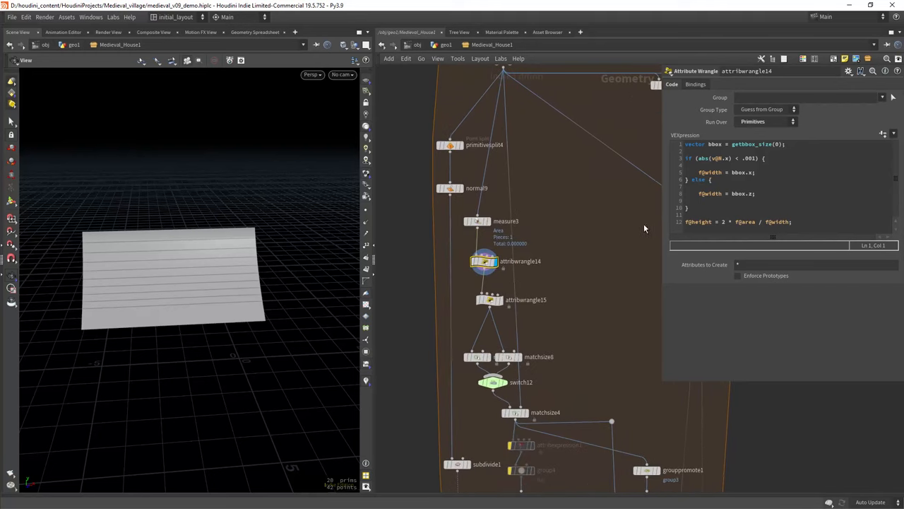
mouse_move(581, 237)
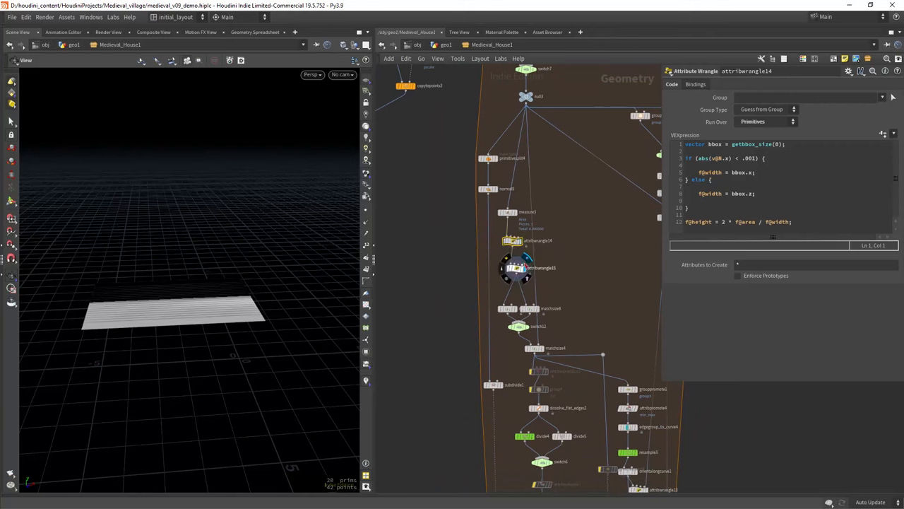
click(511, 267)
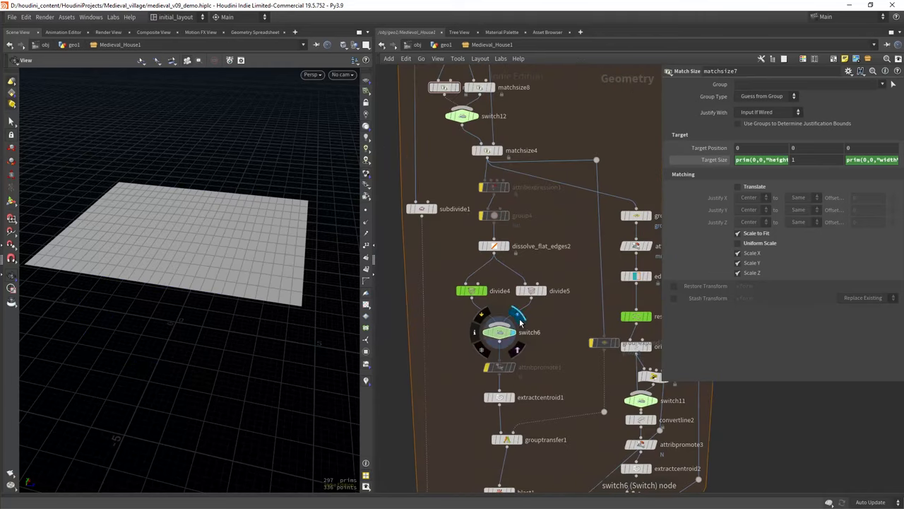
- Inspect divide4's Density expressions, then pan the network to the attribrandomize nodes
click(469, 292)
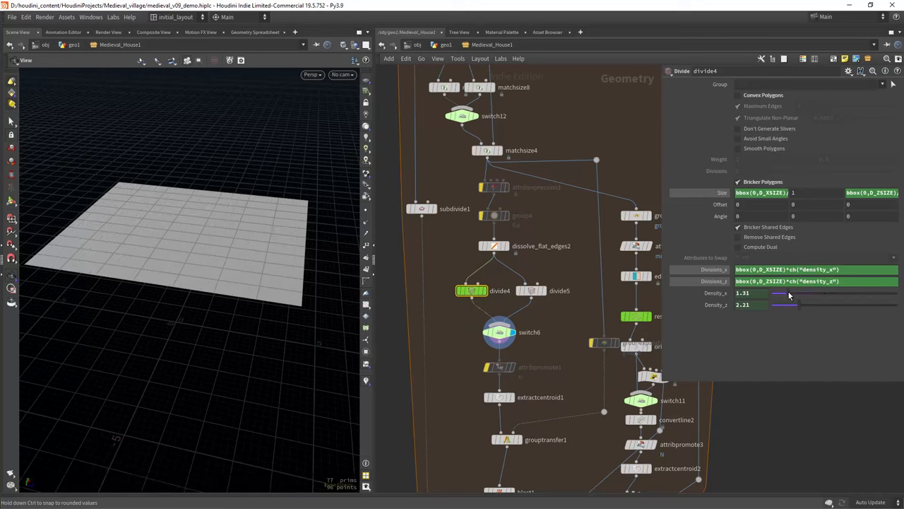
drag(777, 293, 830, 293)
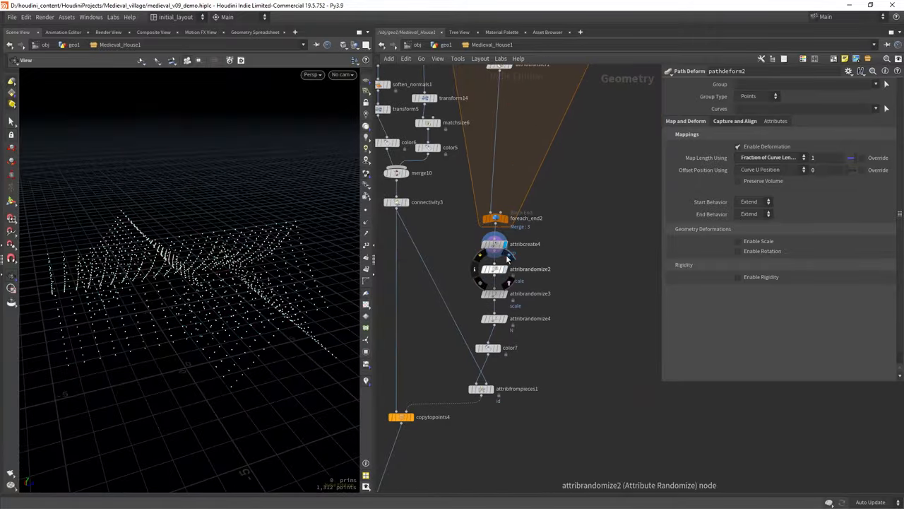
- Inspect attribrandomize4's settings, then select attribwrangle16 to display the single gabled wall piece
click(492, 293)
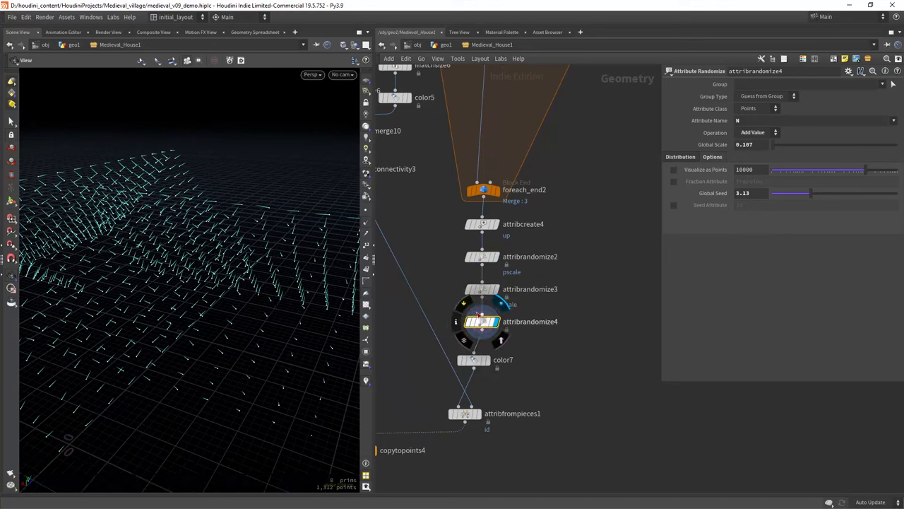
drag(774, 144, 811, 144)
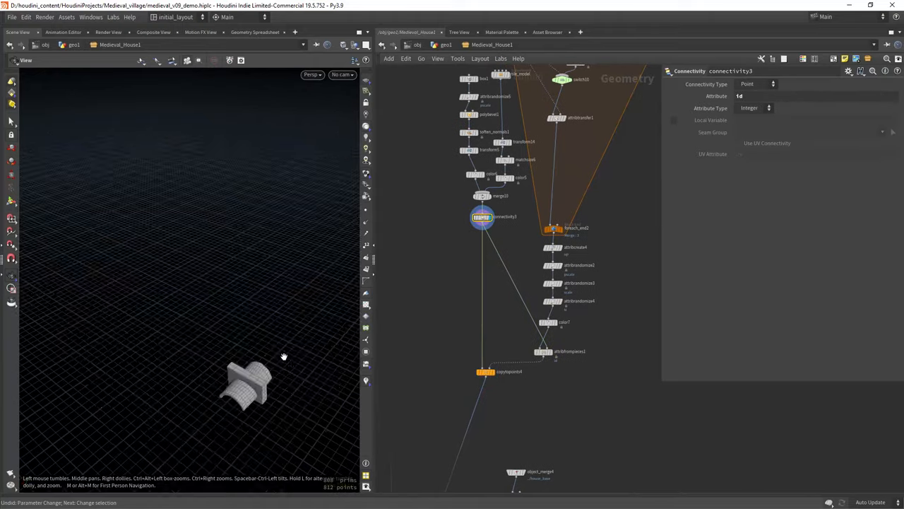
click(482, 370)
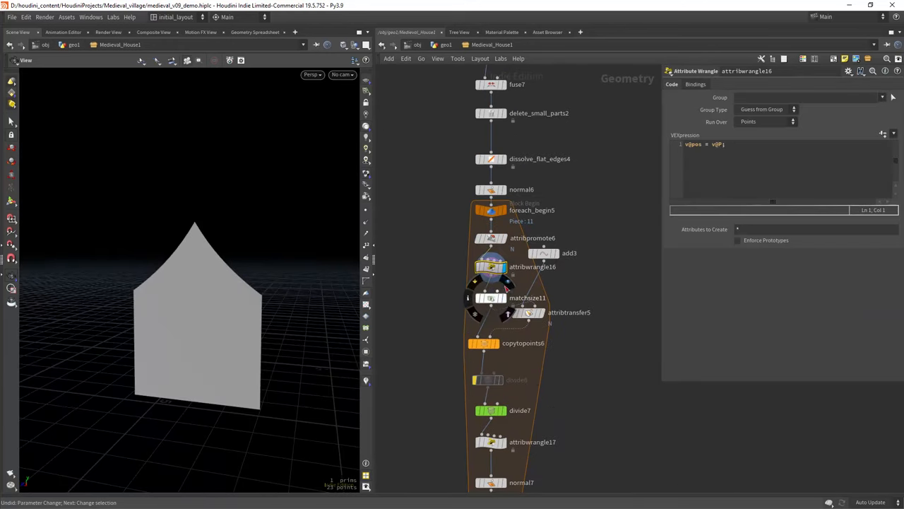
- Inspect matchsize11 and attribtransfer5 sizing the wall piece, orbiting around the gabled panel
click(489, 296)
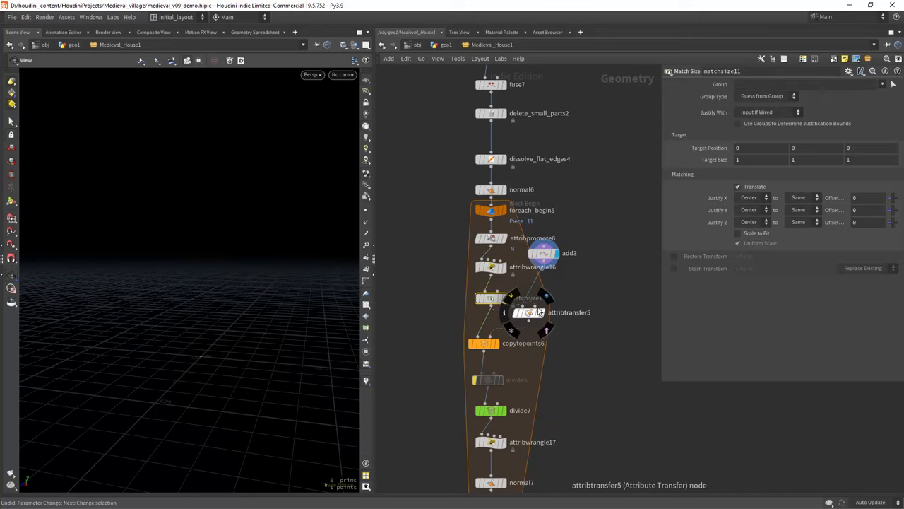
click(526, 312)
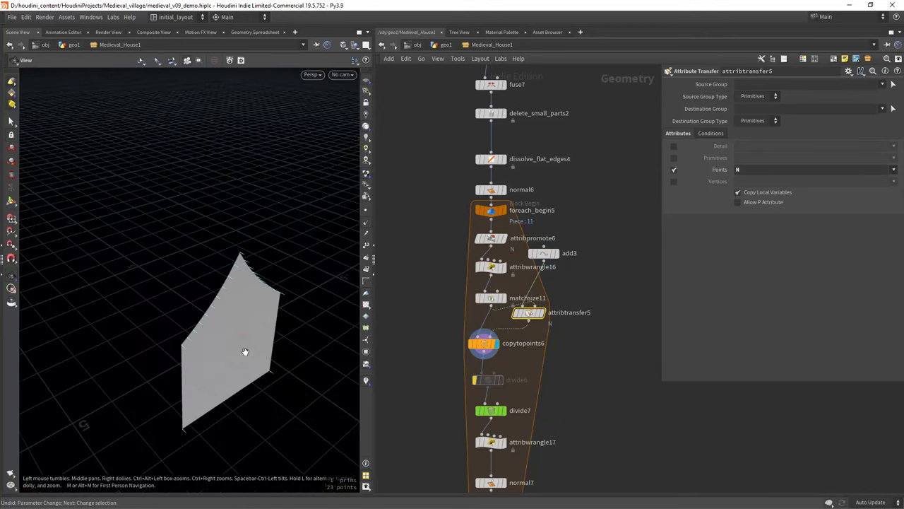
drag(246, 351, 282, 339)
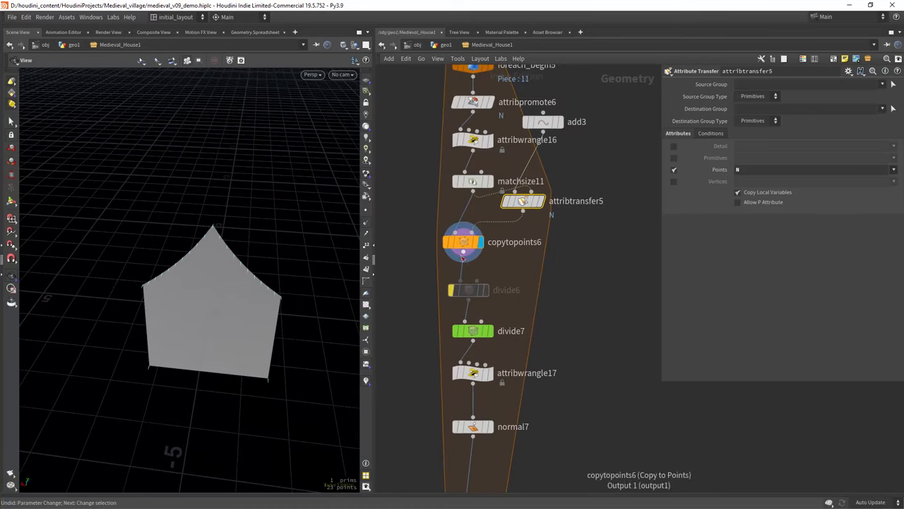
scroll(down, 3)
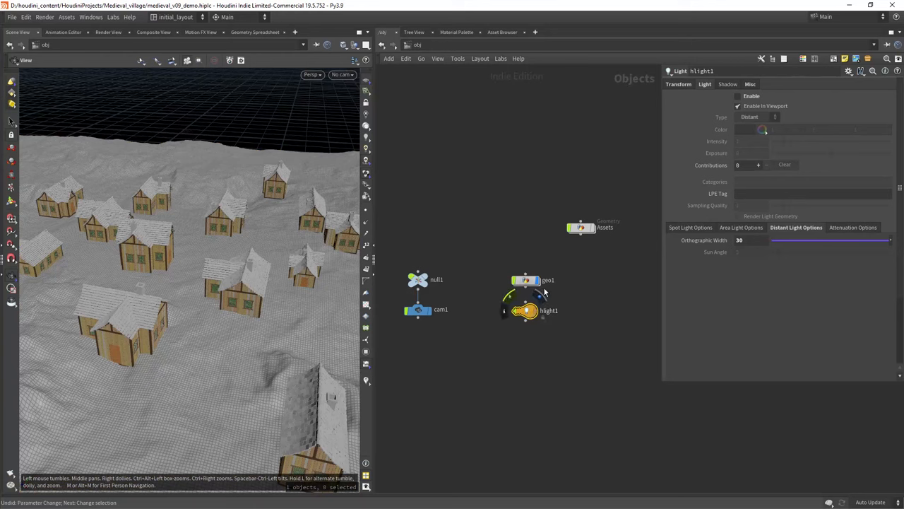
- Enable hlight1's shadows, dive into geo1 and orbit to look down on the shadowed village
click(738, 96)
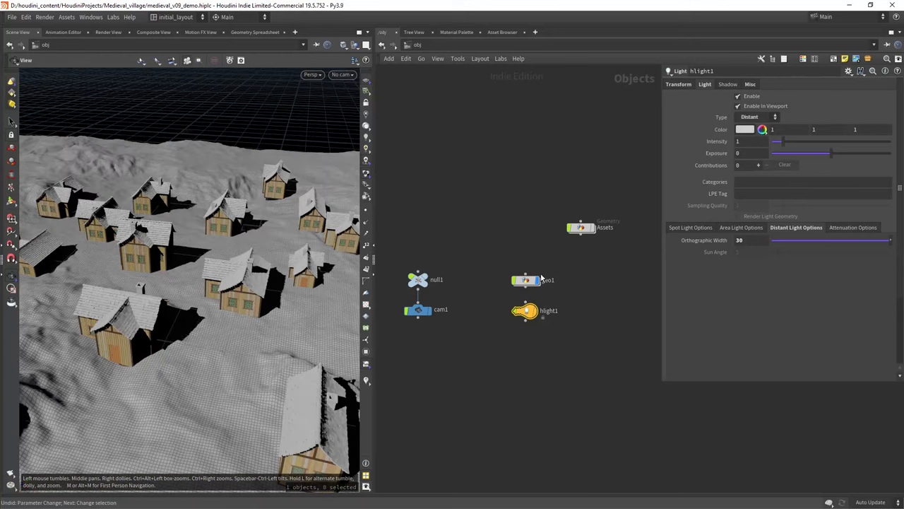
double_click(525, 280)
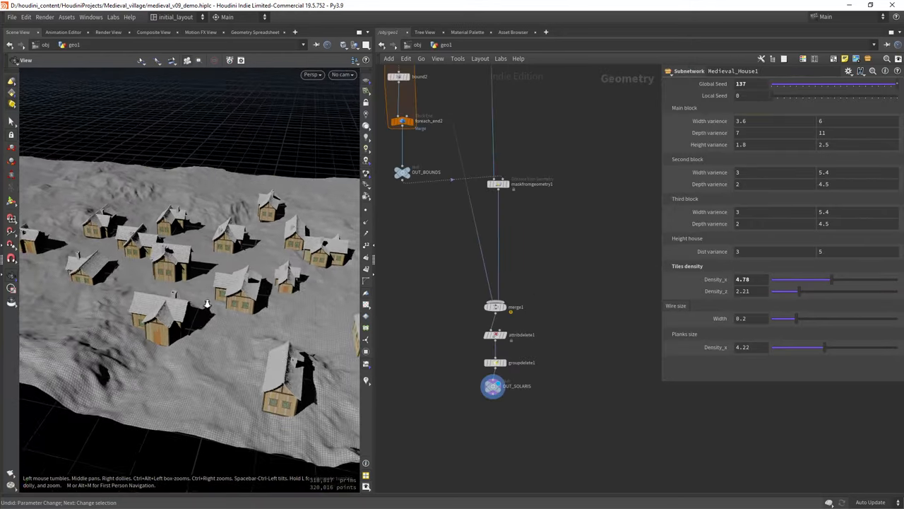
drag(206, 304, 237, 298)
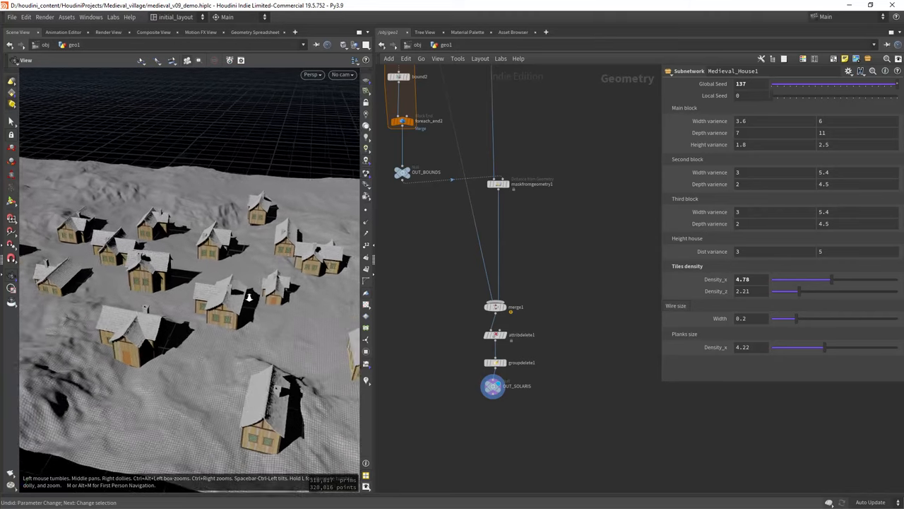
drag(249, 296, 234, 297)
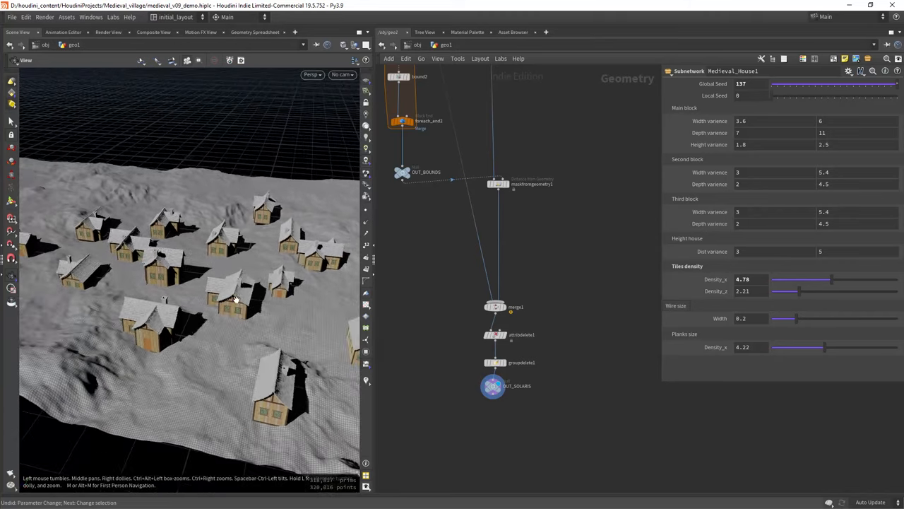